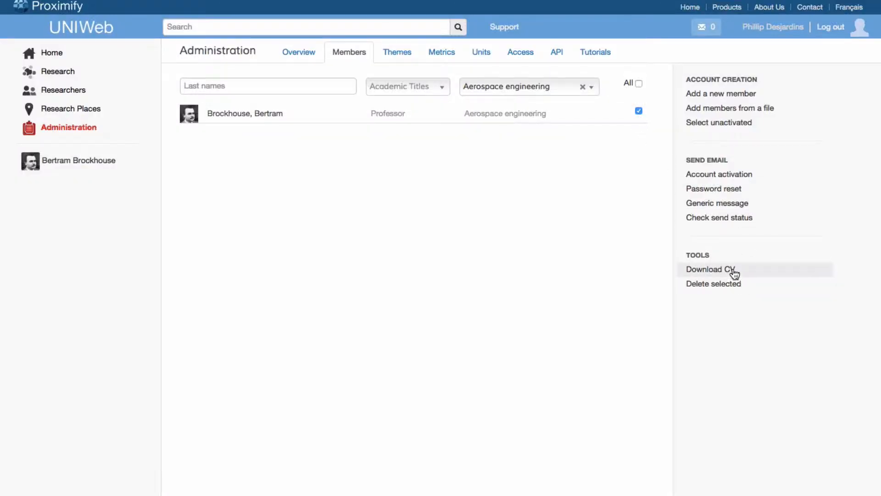
- Bring up Download CV options for the checked Brockhouse member: Generic layout, Lifetime, Word
{"action": "left_click", "coordinate": [710, 270]}
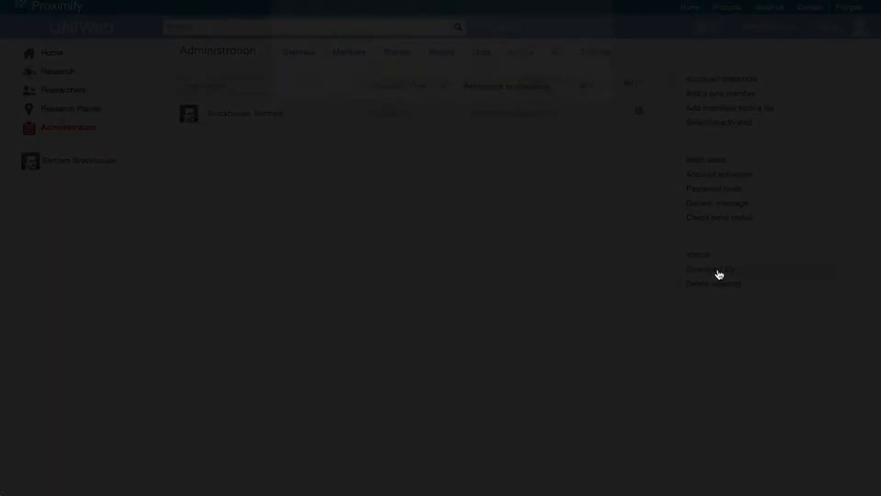
{"action": "left_click", "coordinate": [710, 269]}
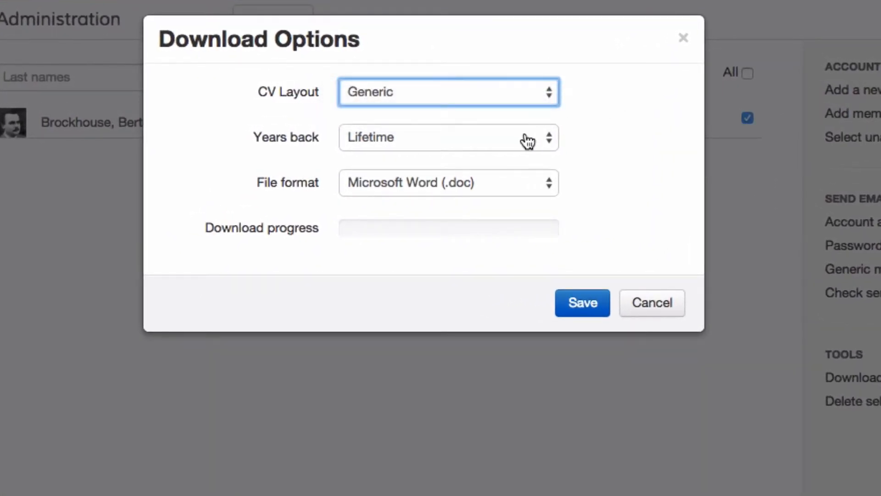
- Review Years back and list the file formats — Word, HTML, PDF, LaTeX — with Word kept
{"action": "left_click", "coordinate": [448, 138]}
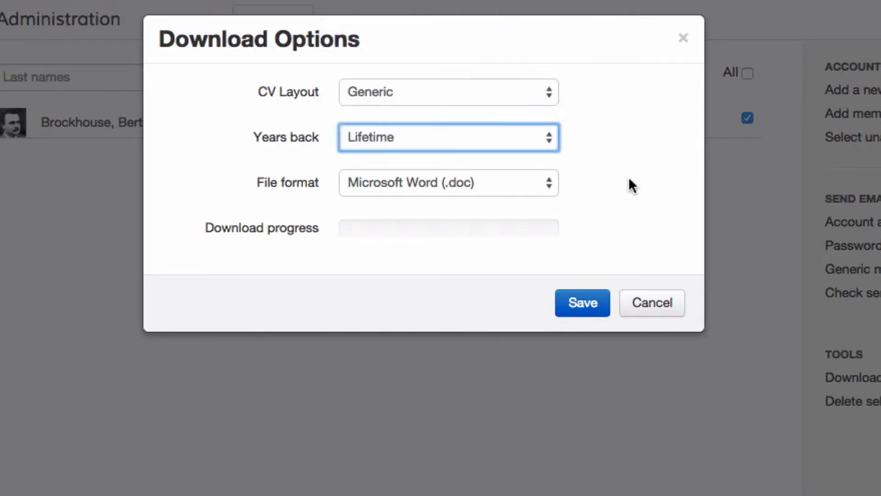
{"action": "left_click", "coordinate": [449, 183]}
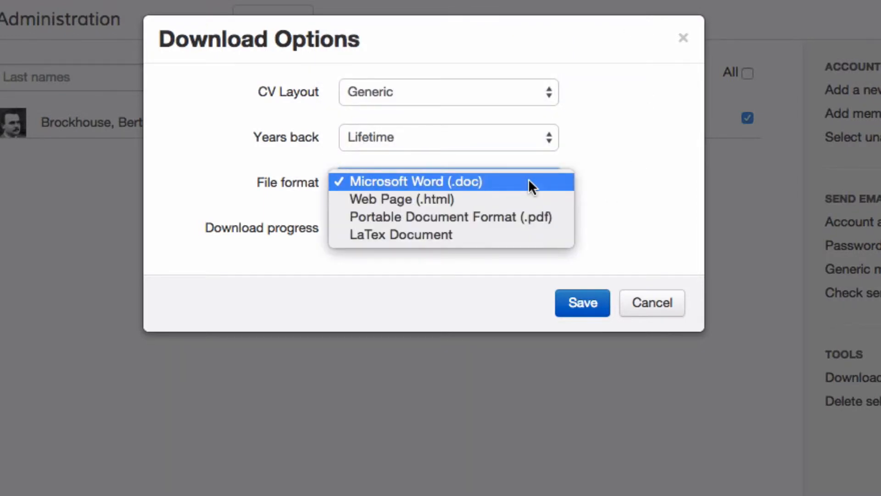
{"action": "mouse_move", "coordinate": [573, 199]}
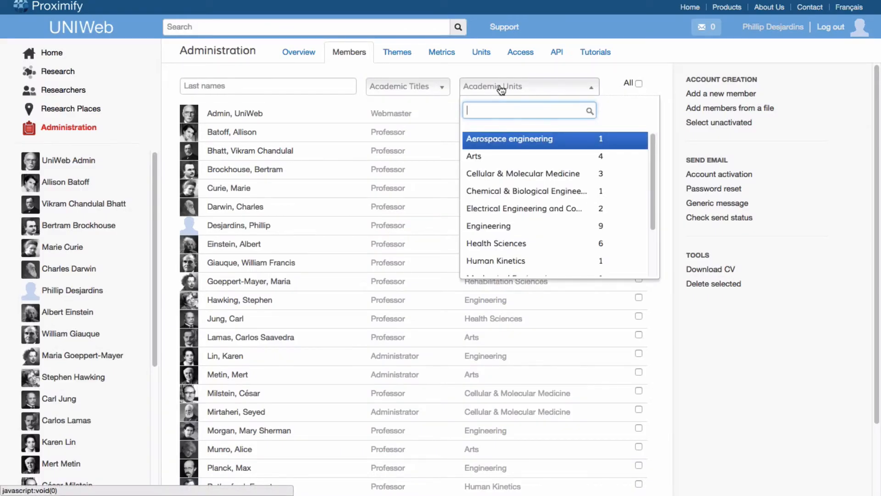
{"action": "mouse_move", "coordinate": [525, 234]}
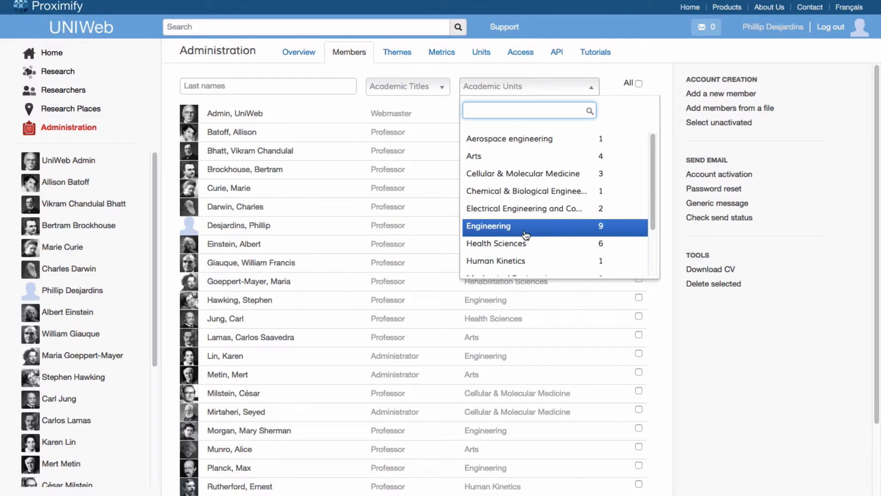
- Filter to Health Sciences, check all six members, and bring up Download CV options for them
{"action": "left_click", "coordinate": [497, 243]}
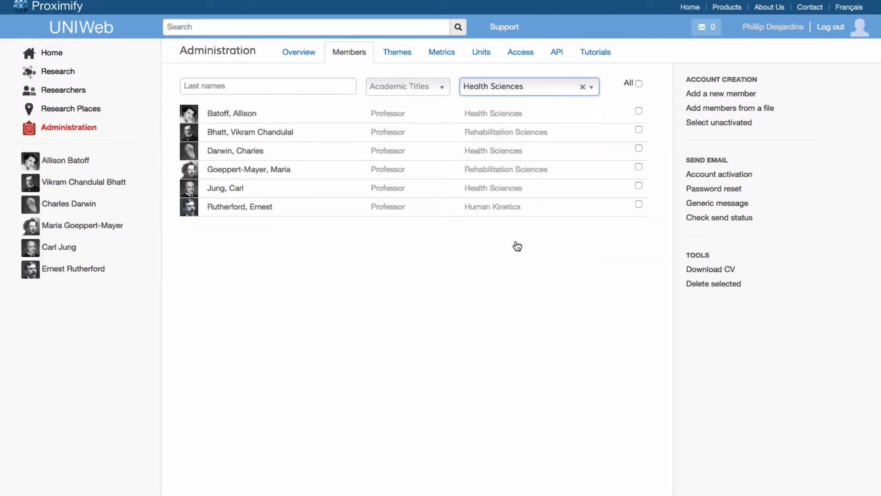
{"action": "left_click", "coordinate": [639, 82]}
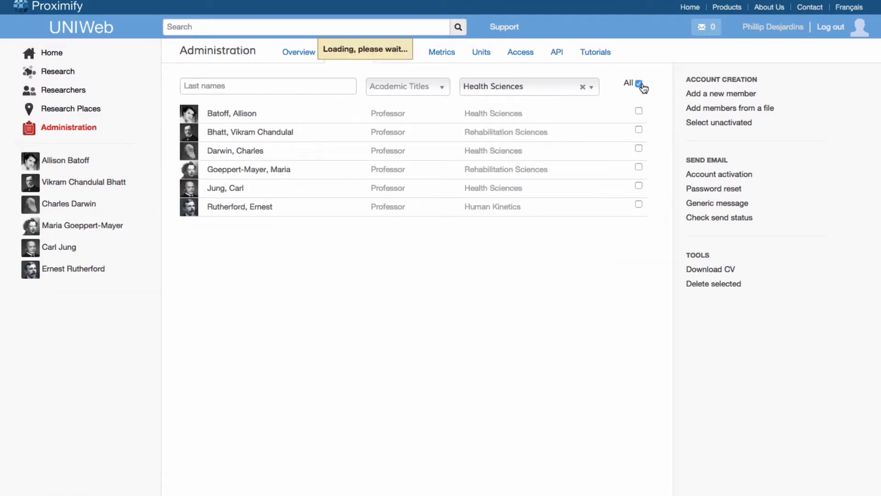
{"action": "left_click", "coordinate": [639, 83]}
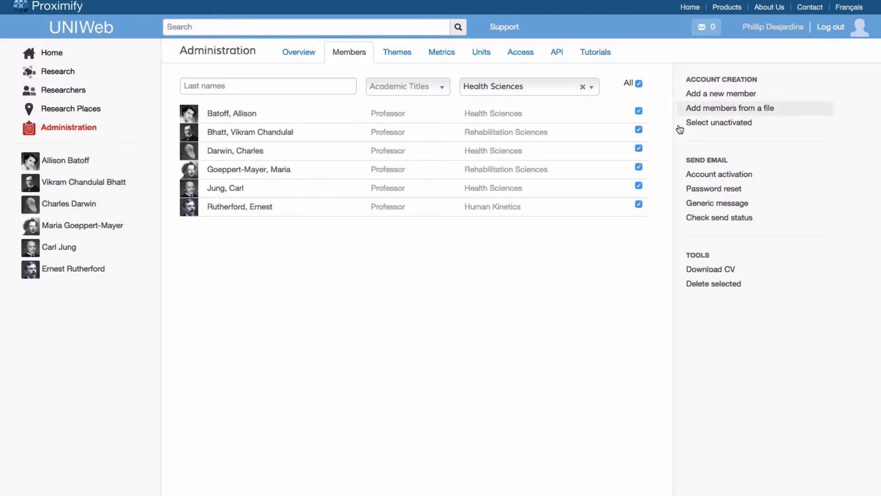
{"action": "left_click", "coordinate": [710, 270]}
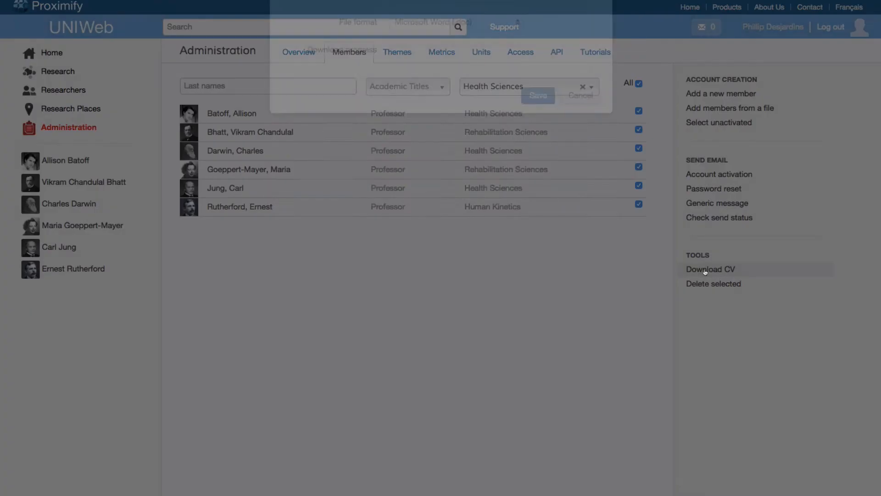